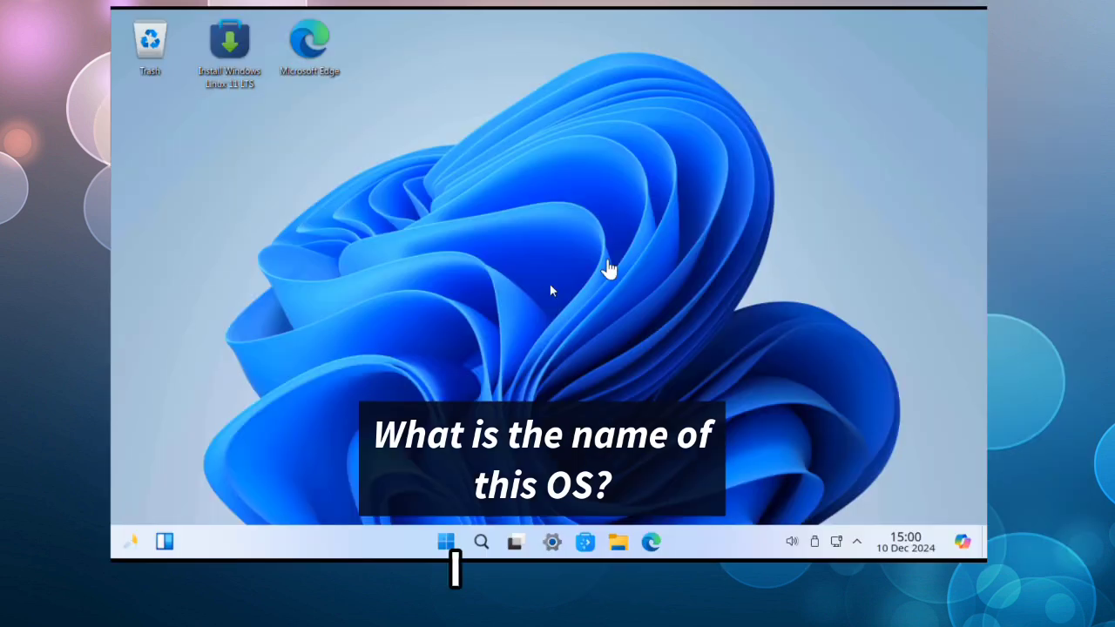
pyautogui.moveTo(520, 206)
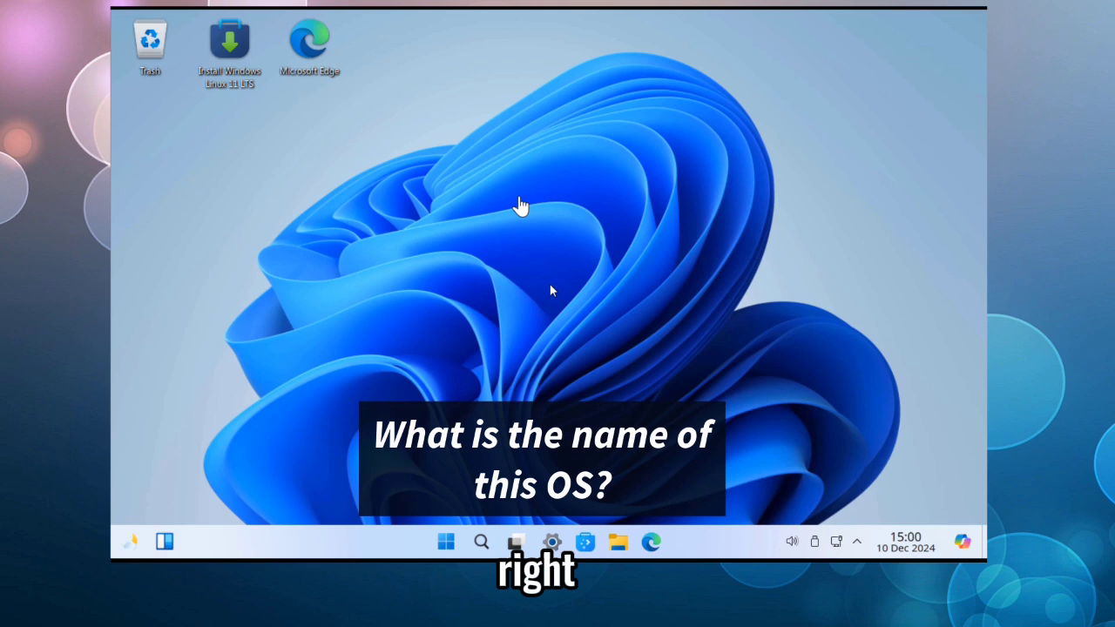
pyautogui.moveTo(295, 122)
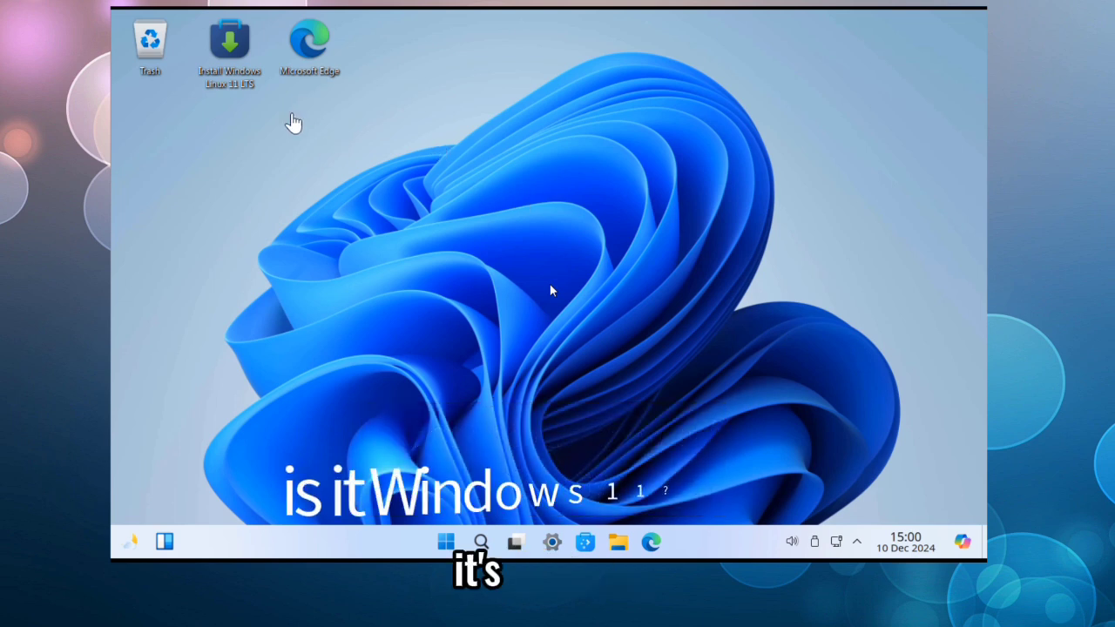
pyautogui.moveTo(224, 83)
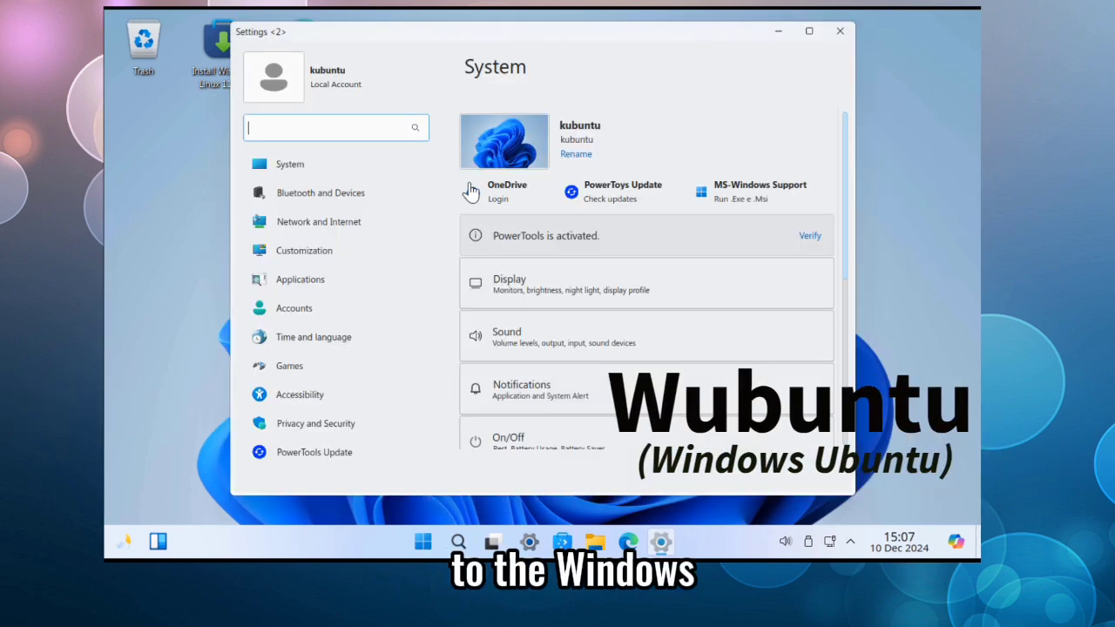
pyautogui.moveTo(734, 206)
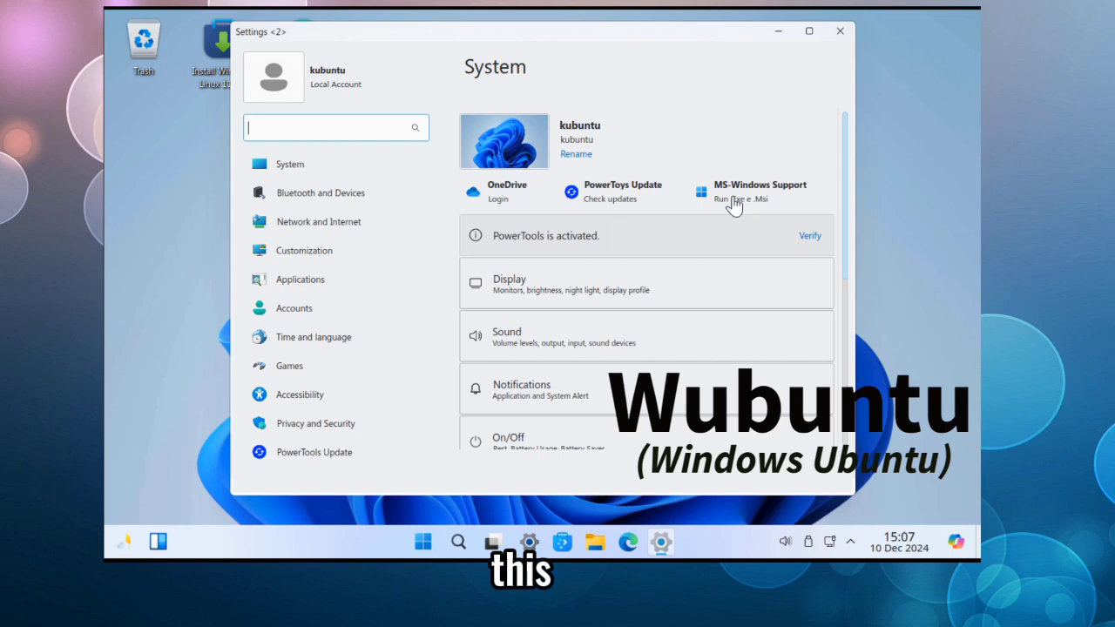
pyautogui.moveTo(582, 172)
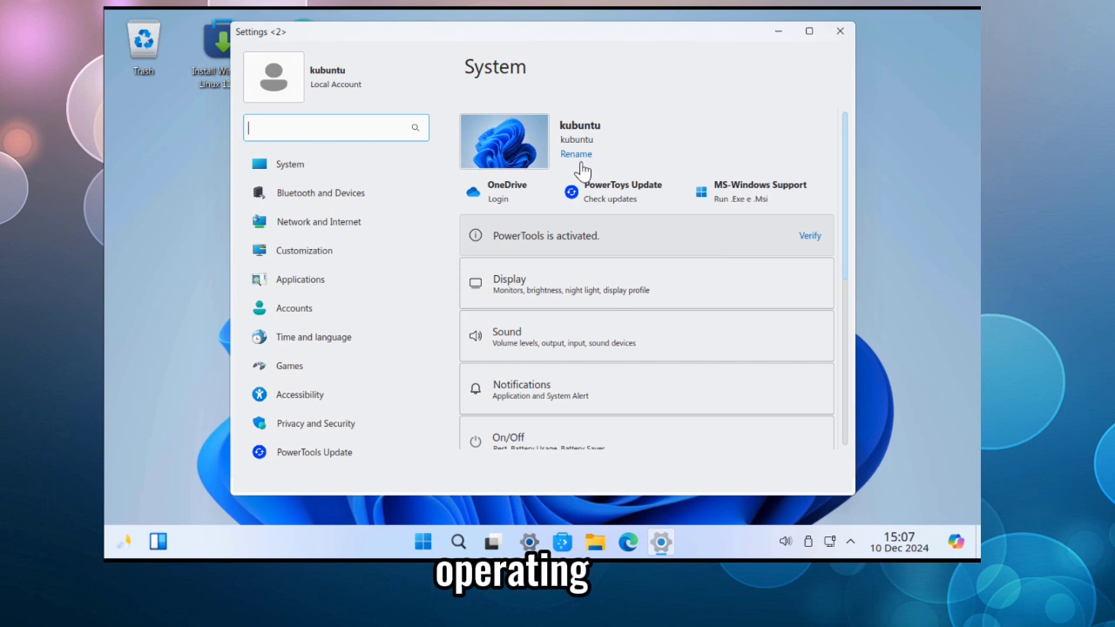
# Open the start menu's All apps list and scroll down to KDE Connect and Konsole
pyautogui.click(423, 542)
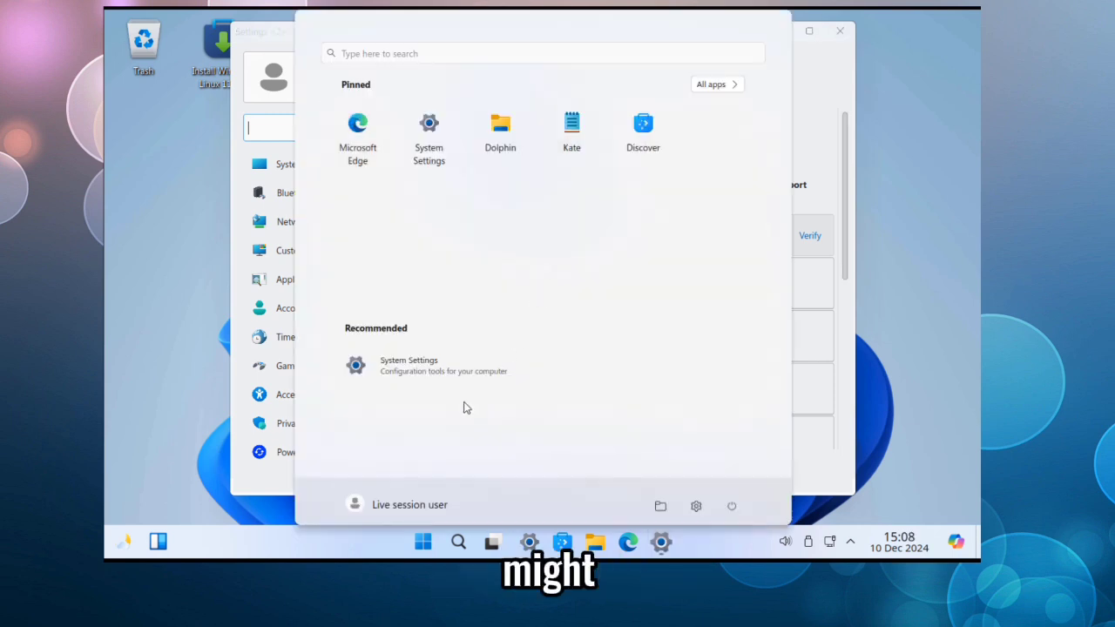
pyautogui.moveTo(514, 278)
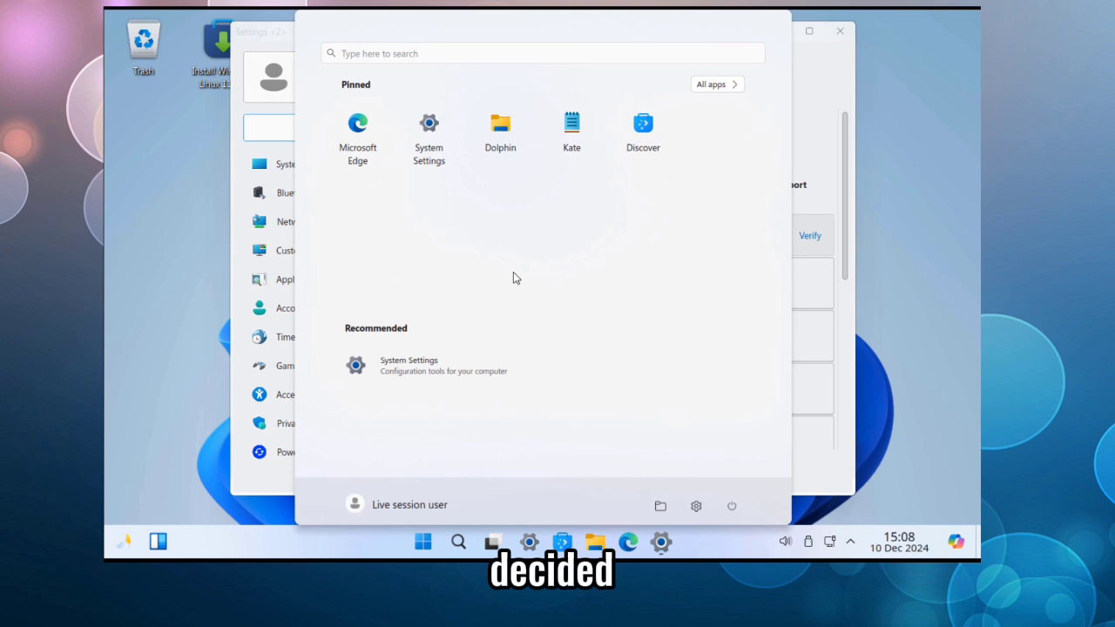
pyautogui.moveTo(359, 135)
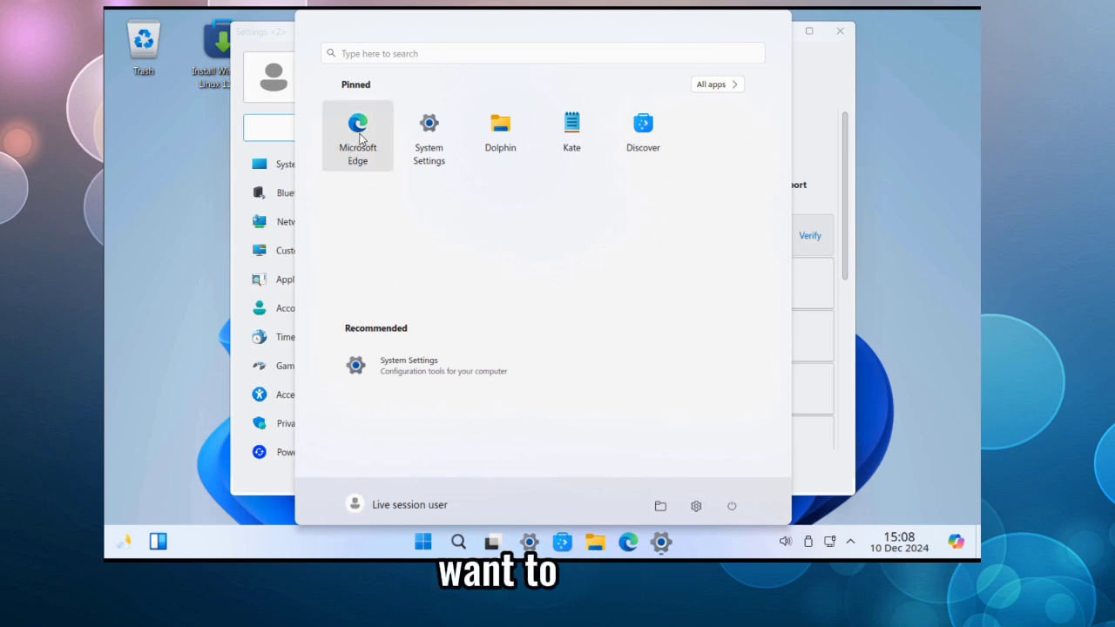
pyautogui.click(711, 84)
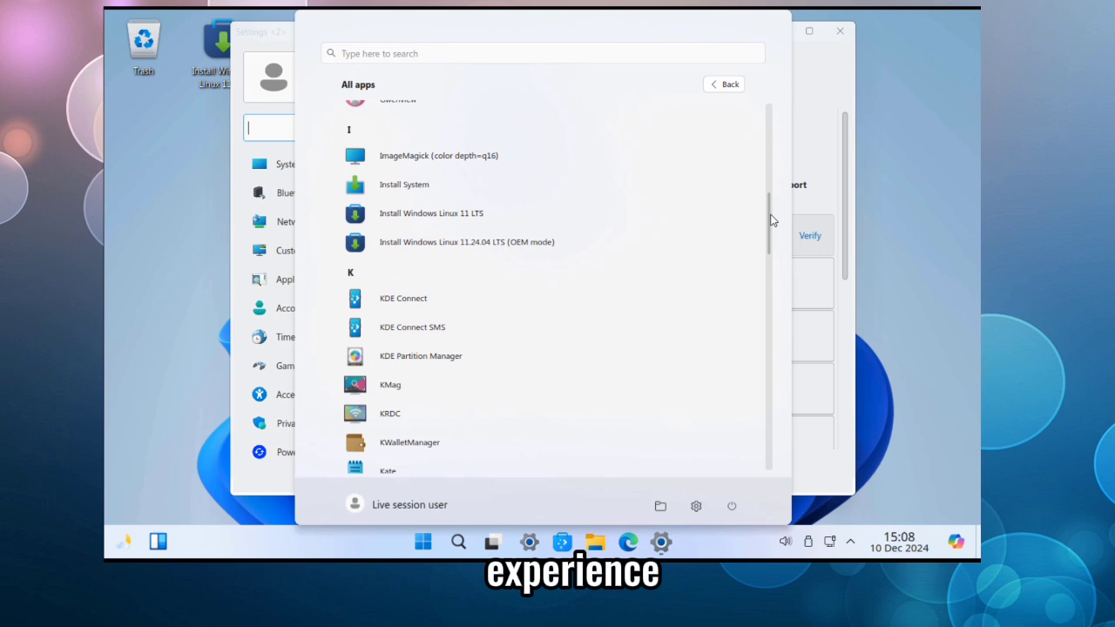
pyautogui.scroll(-3)
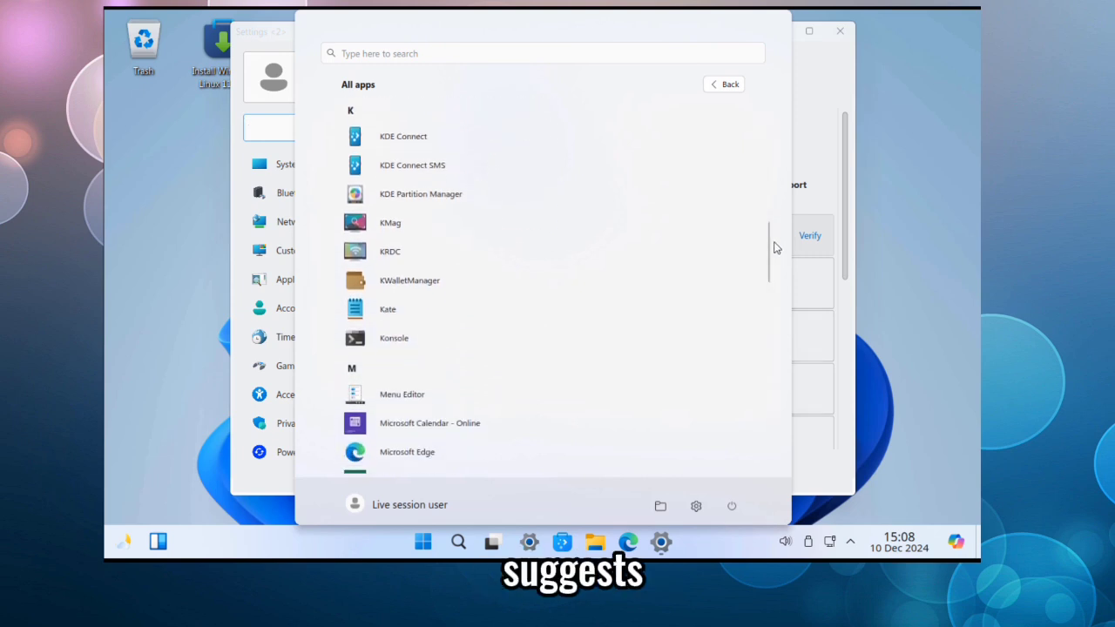
pyautogui.moveTo(421, 193)
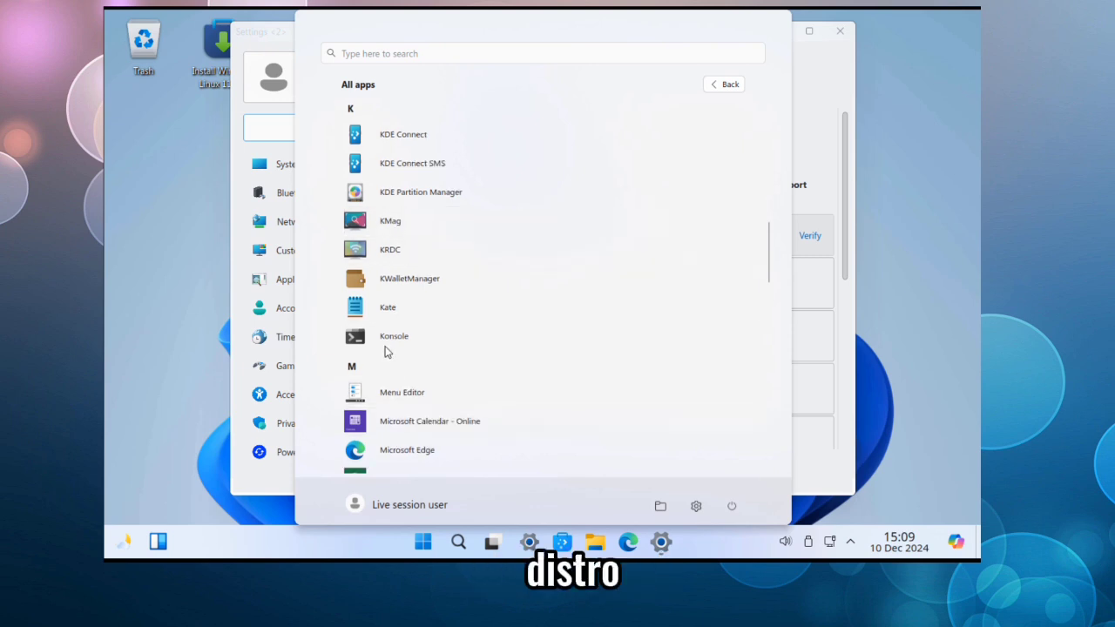
pyautogui.moveTo(435, 348)
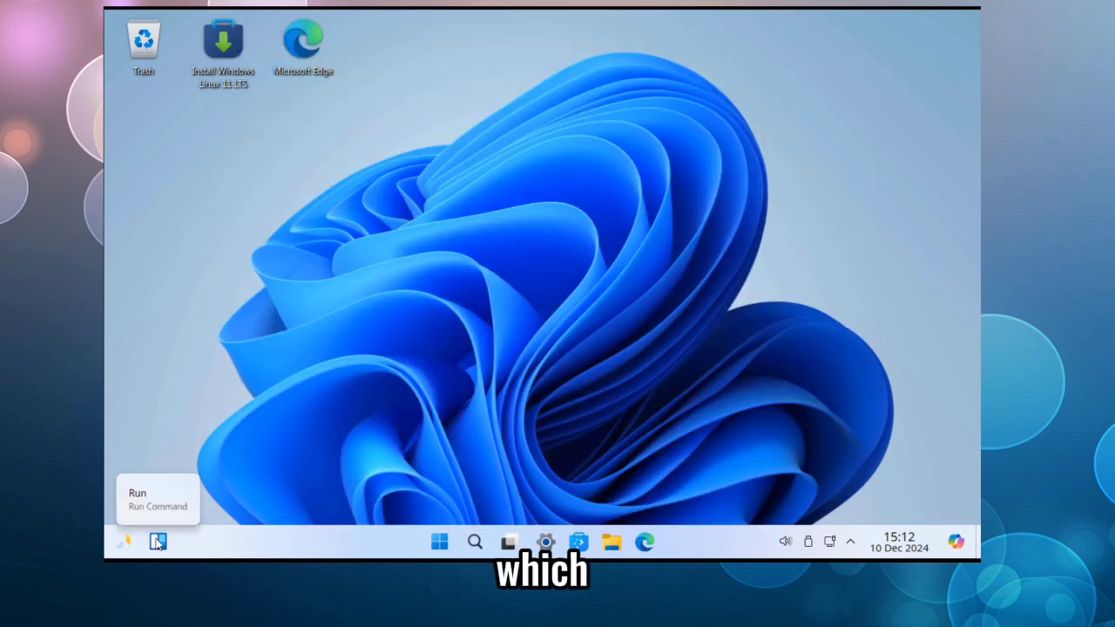
pyautogui.moveTo(124, 542)
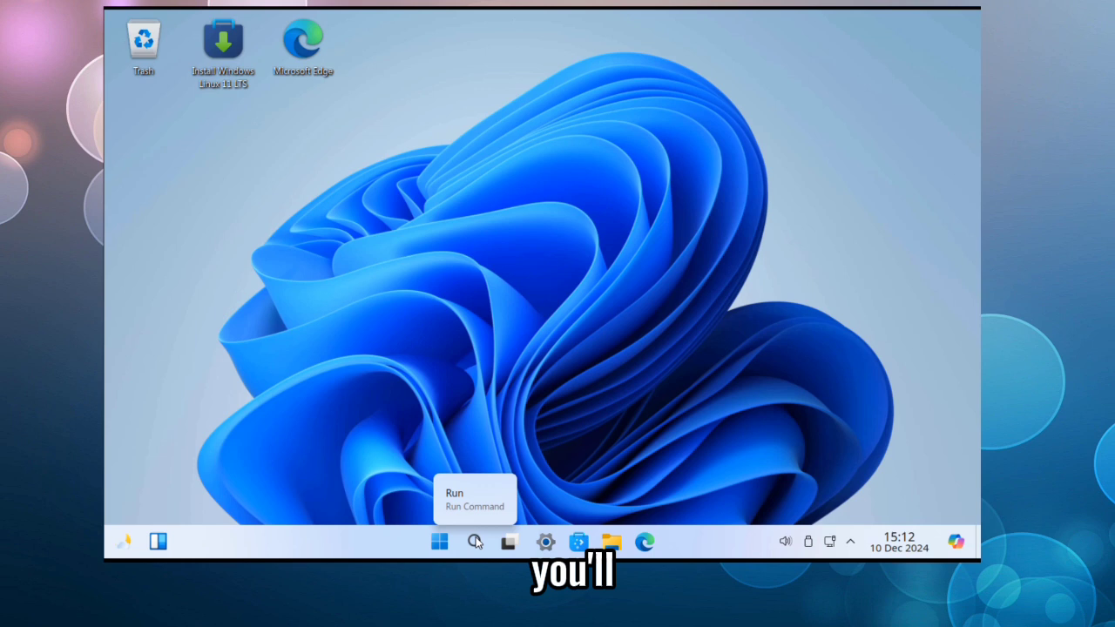
pyautogui.moveTo(510, 543)
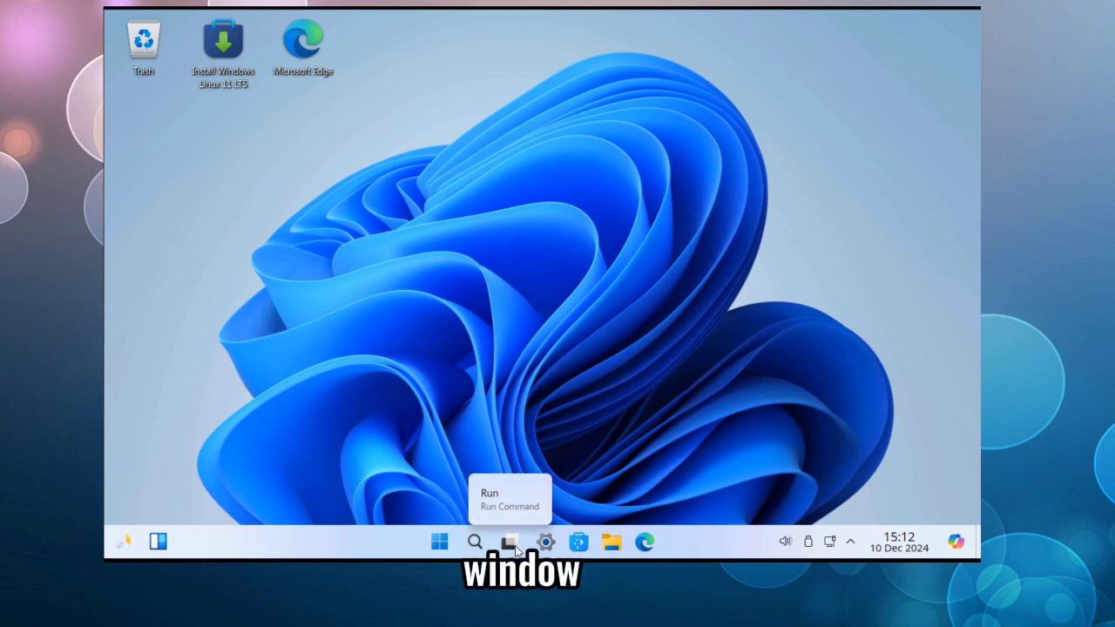
pyautogui.moveTo(578, 543)
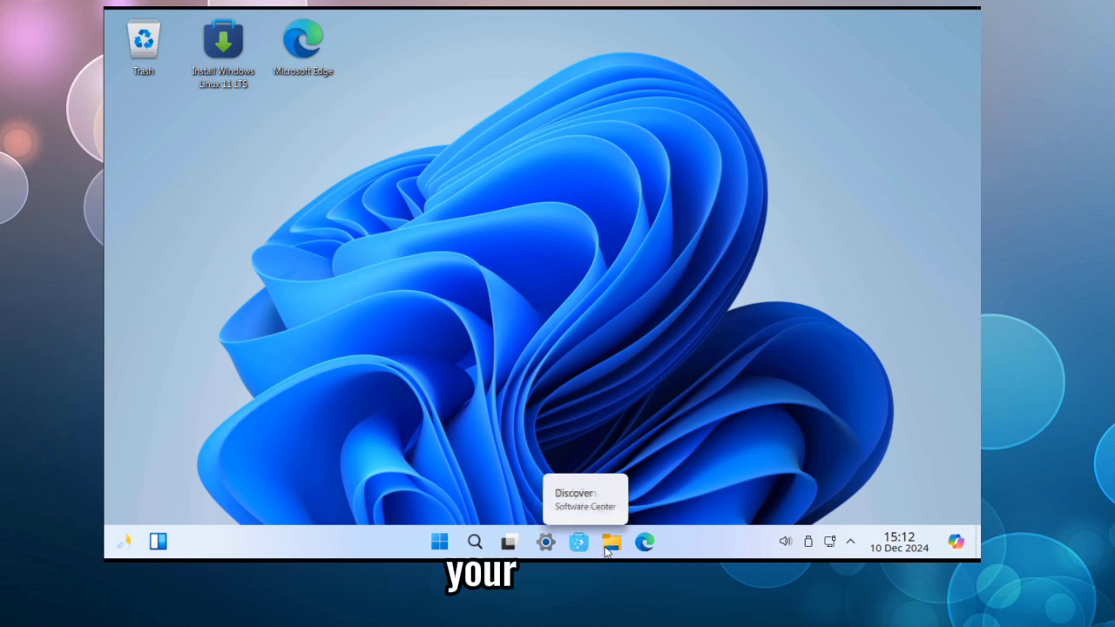
pyautogui.moveTo(644, 542)
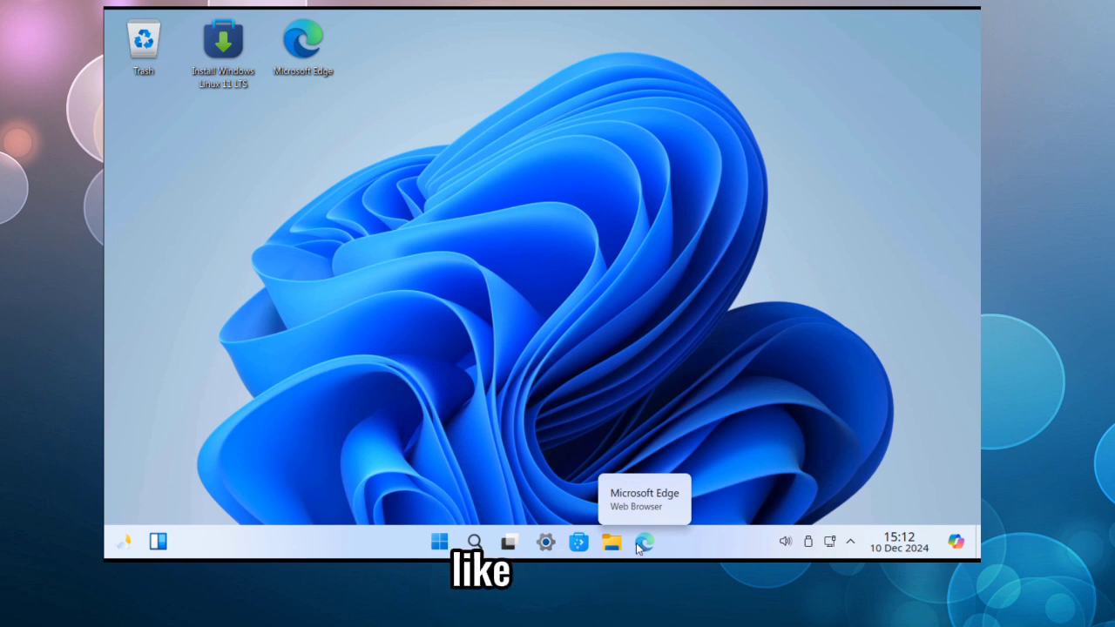
# Run whoami in Konsole to confirm the logged-in user is kubuntu
pyautogui.click(661, 542)
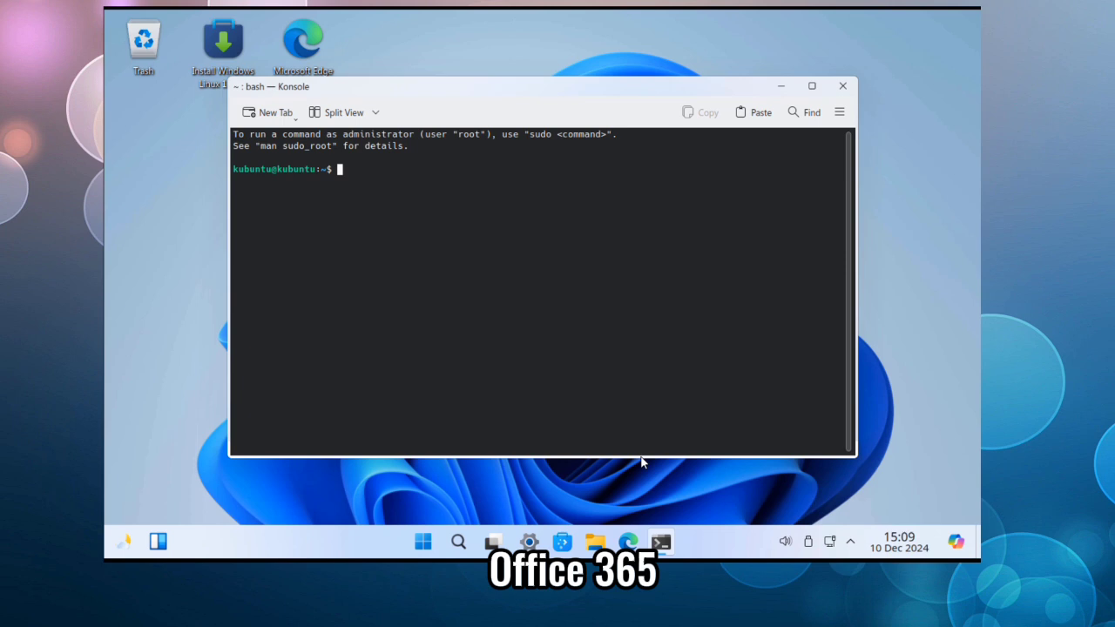
pyautogui.moveTo(393, 205)
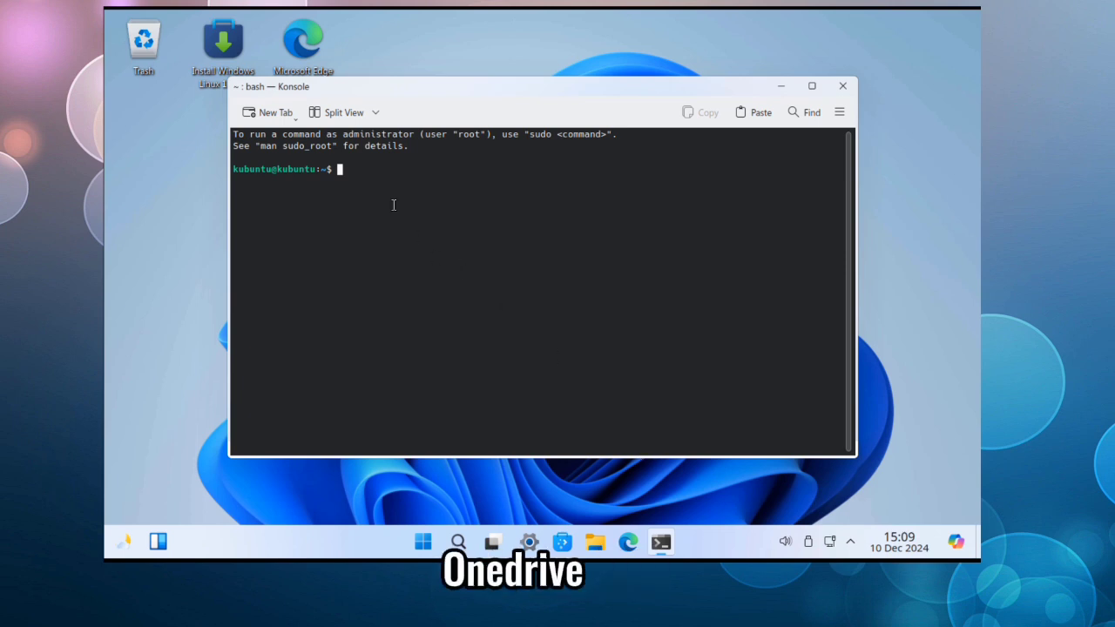
pyautogui.write('wh')
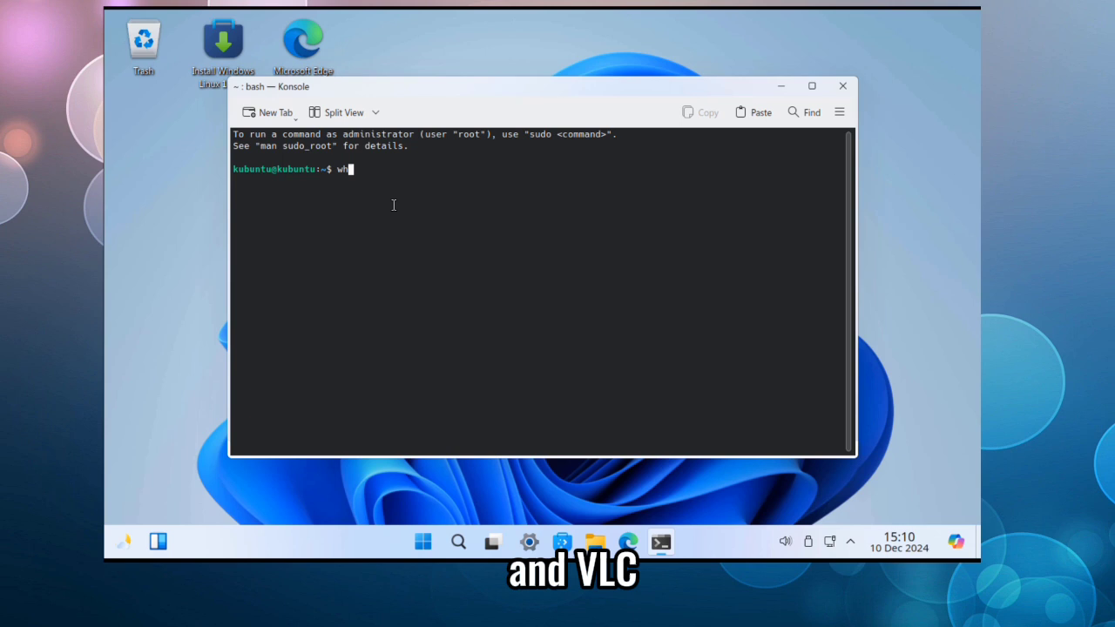
pyautogui.write('oam')
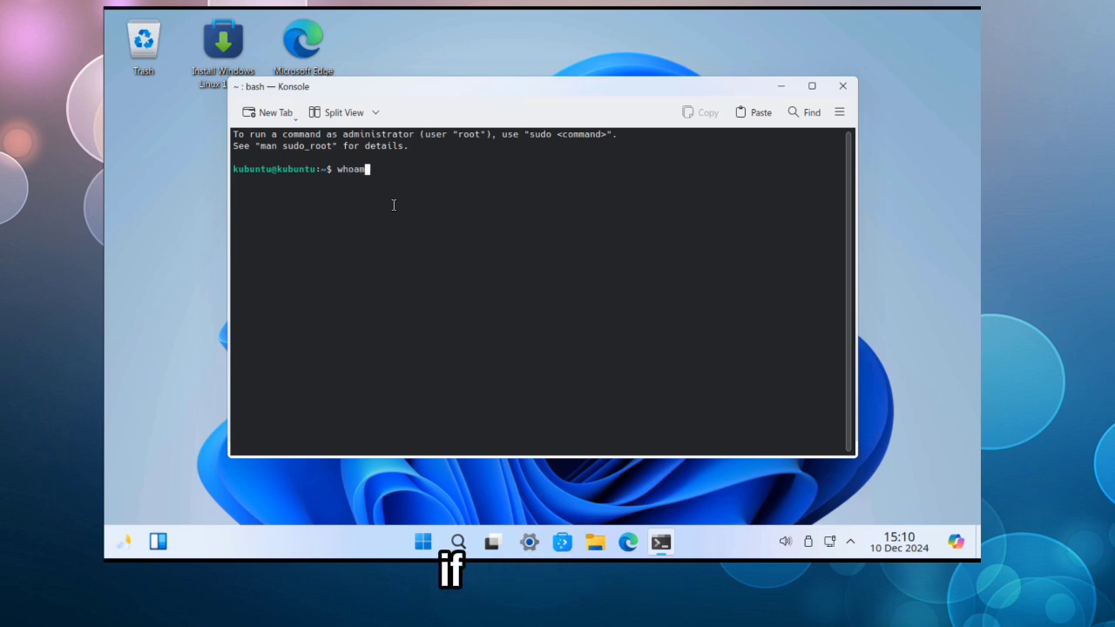
pyautogui.press('Return')
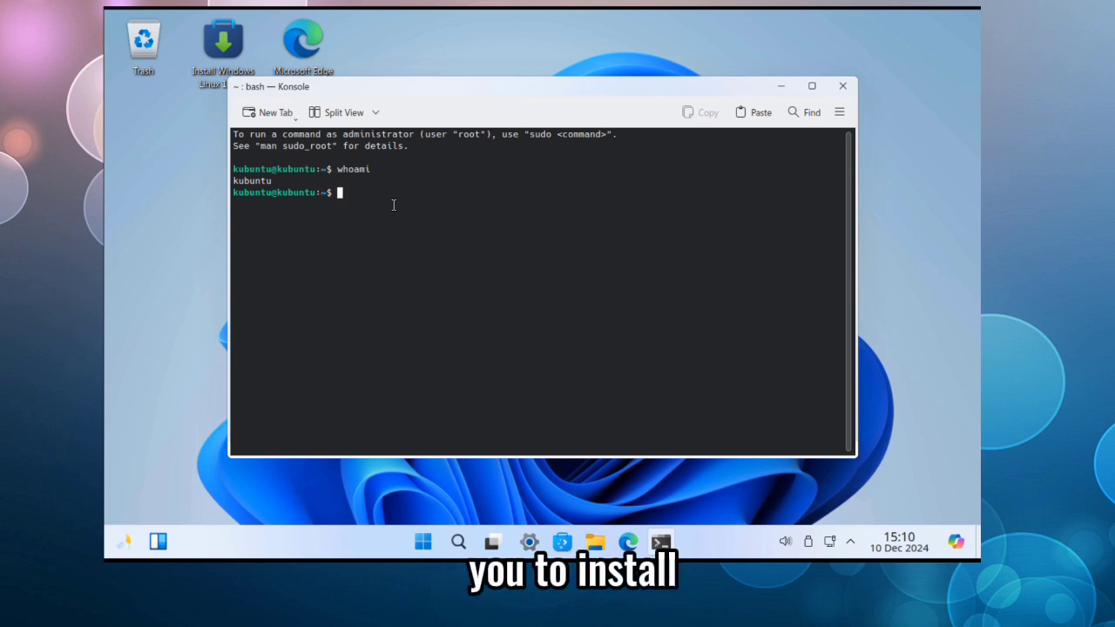
# Run uname -a to display full system and kernel details
pyautogui.write('una')
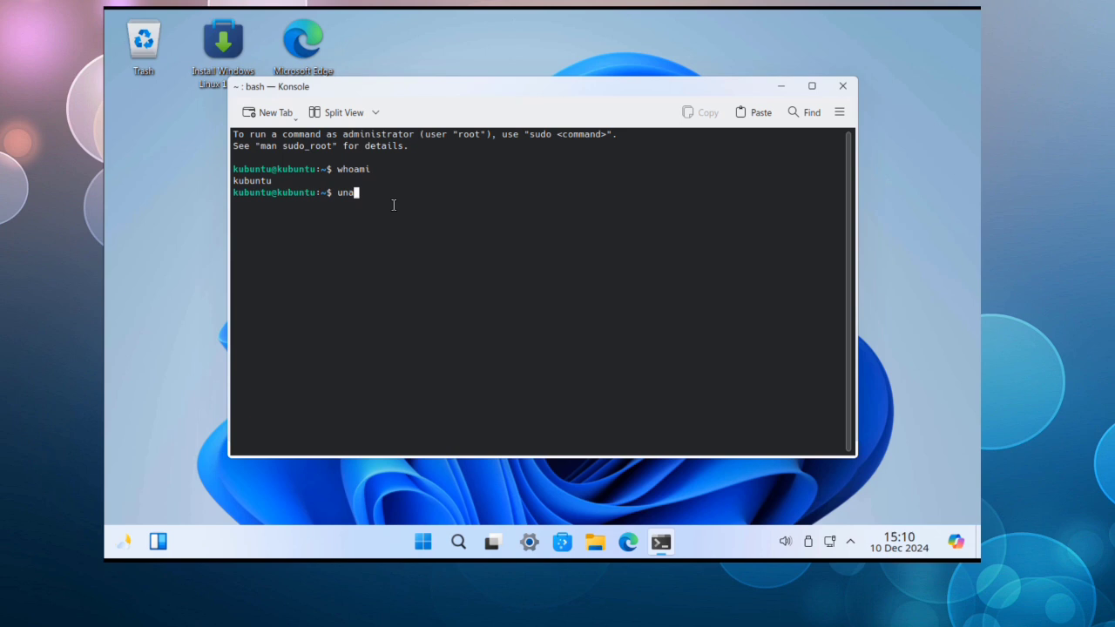
pyautogui.write('me -a')
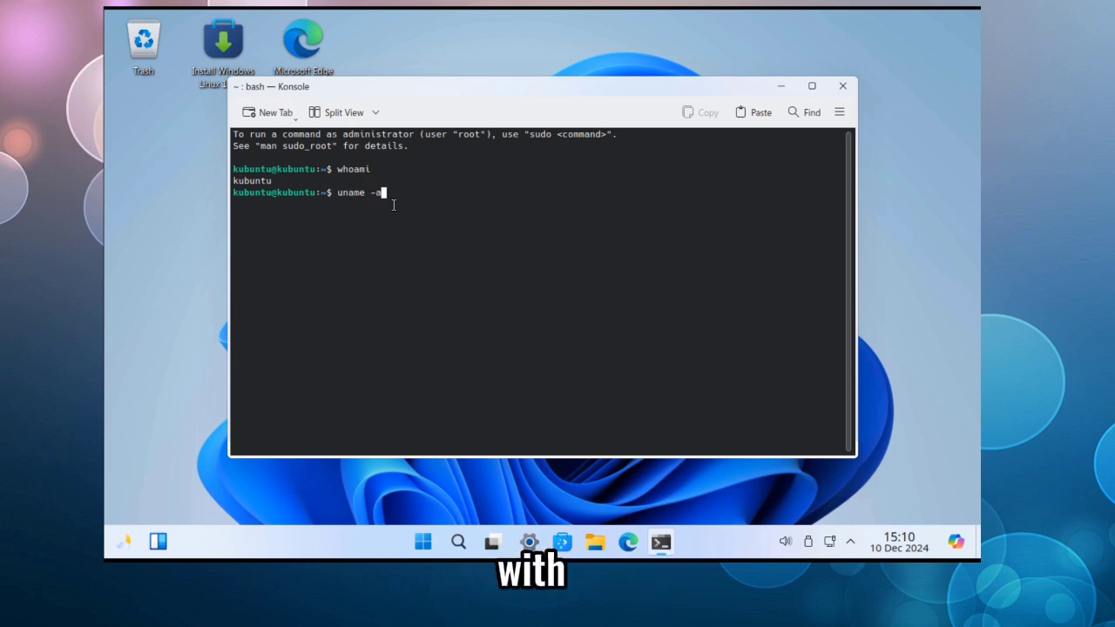
pyautogui.press('Return')
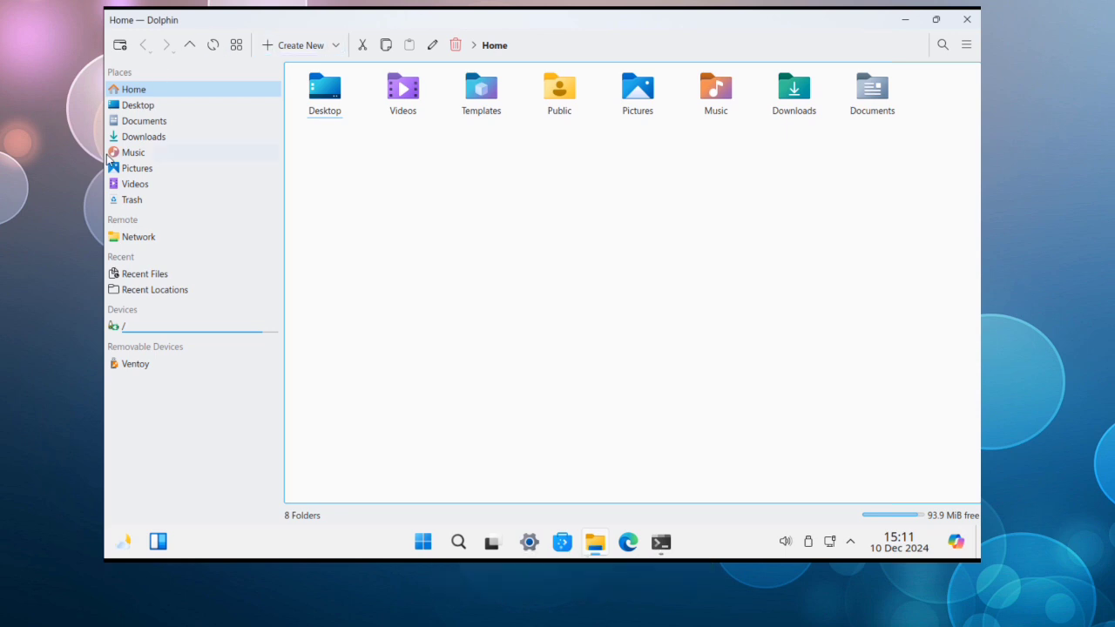
# Open Desktop from Dolphin's Places sidebar to list its three shortcut files
pyautogui.click(138, 104)
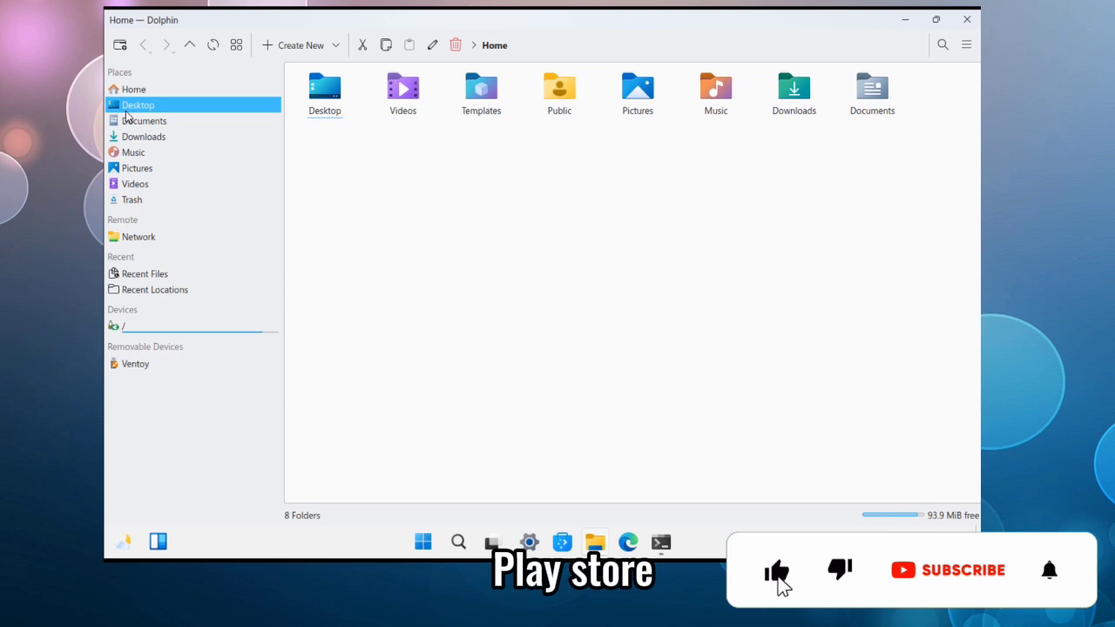
pyautogui.click(138, 105)
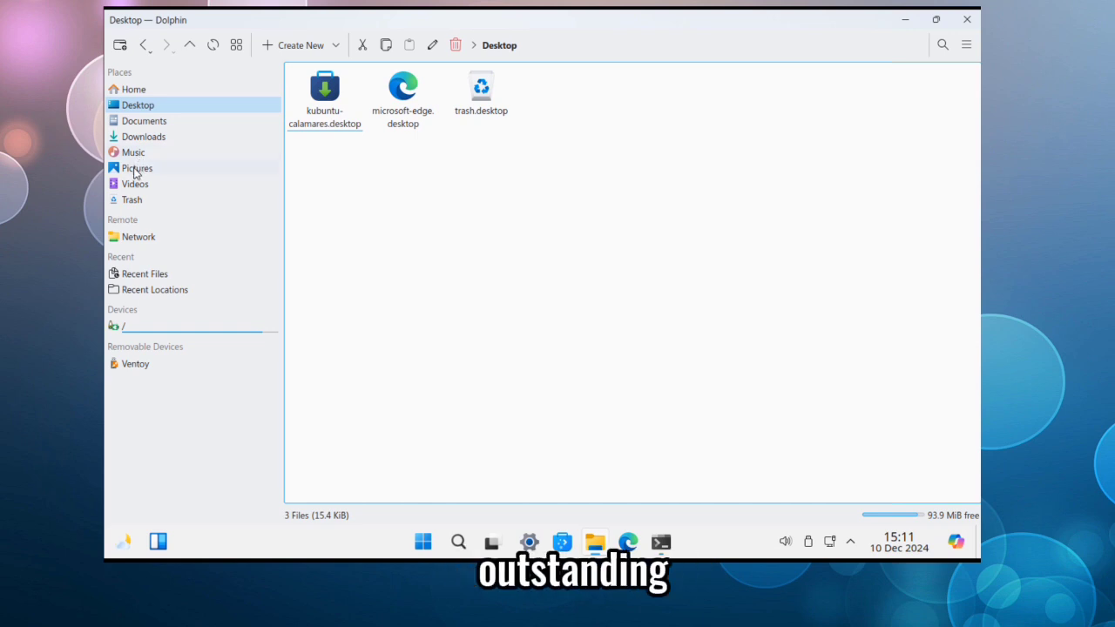
pyautogui.moveTo(132, 199)
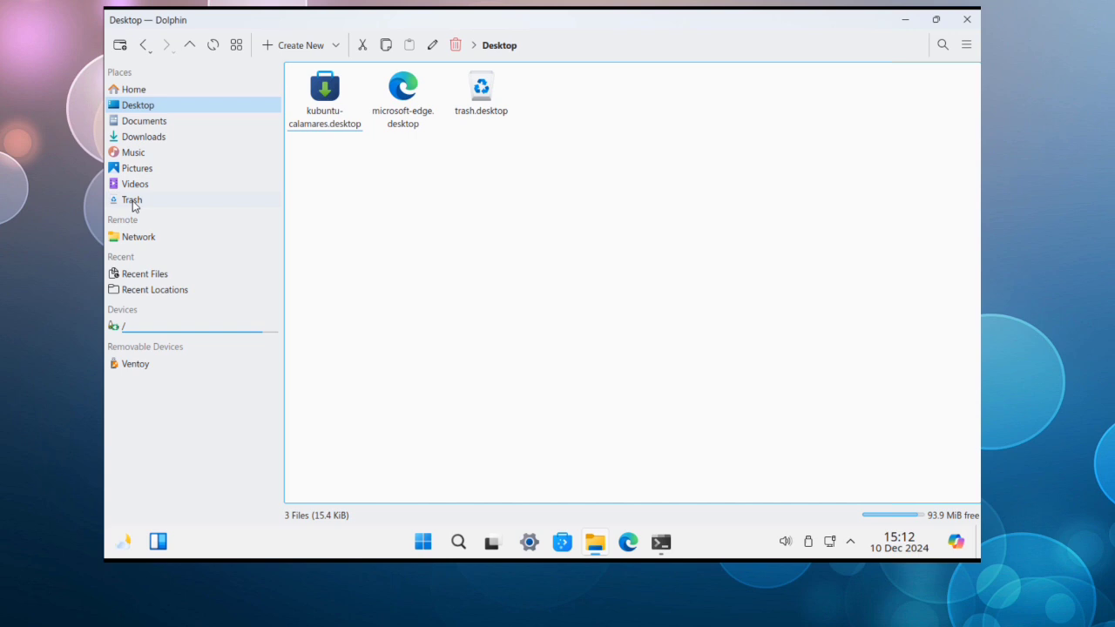
pyautogui.moveTo(119, 326)
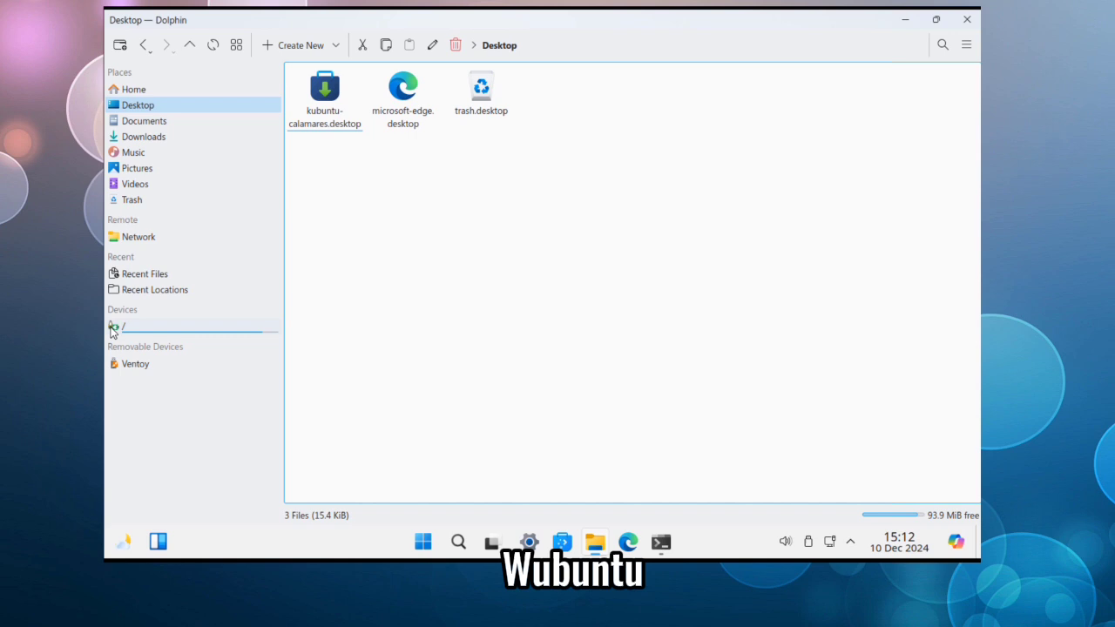
# Open the / root entry under Devices to list the 22 system folders
pyautogui.click(117, 326)
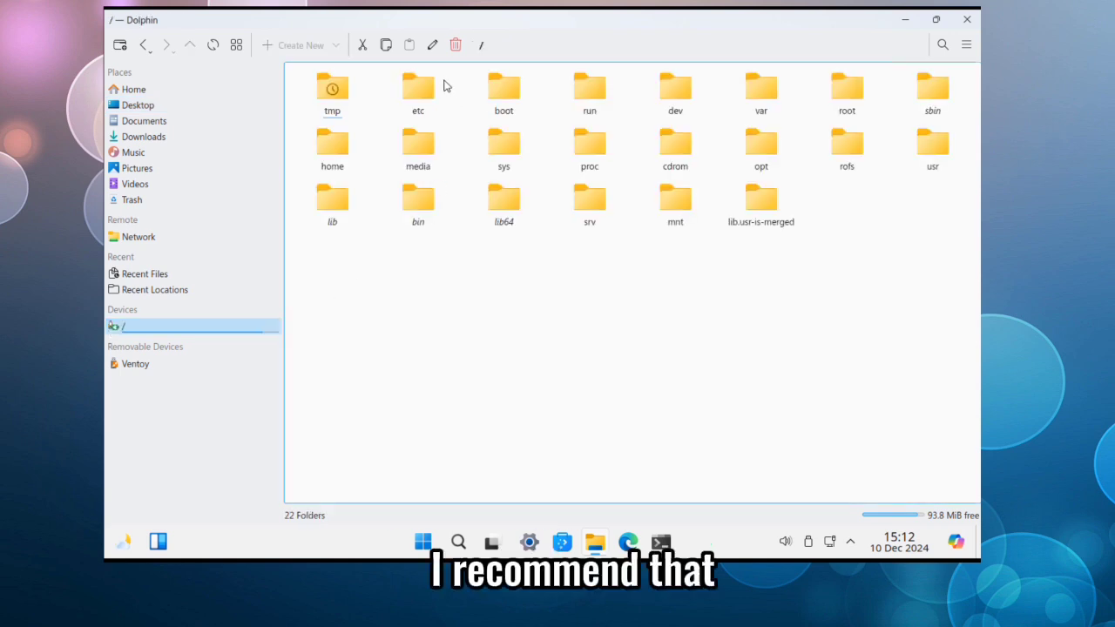
pyautogui.moveTo(488, 255)
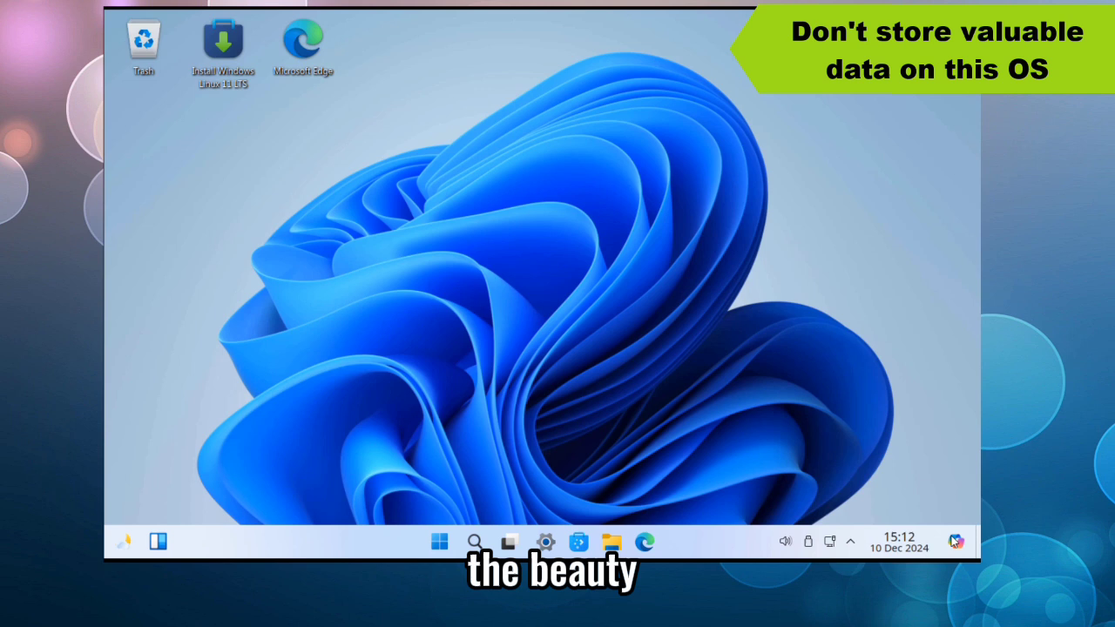
pyautogui.moveTo(582, 324)
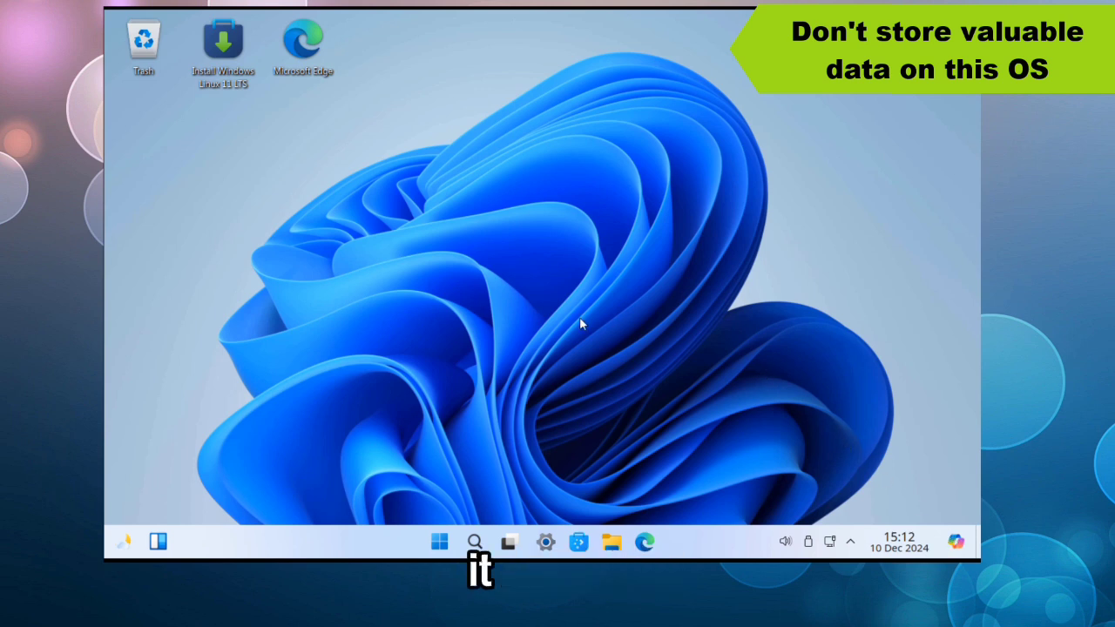
pyautogui.moveTo(375, 256)
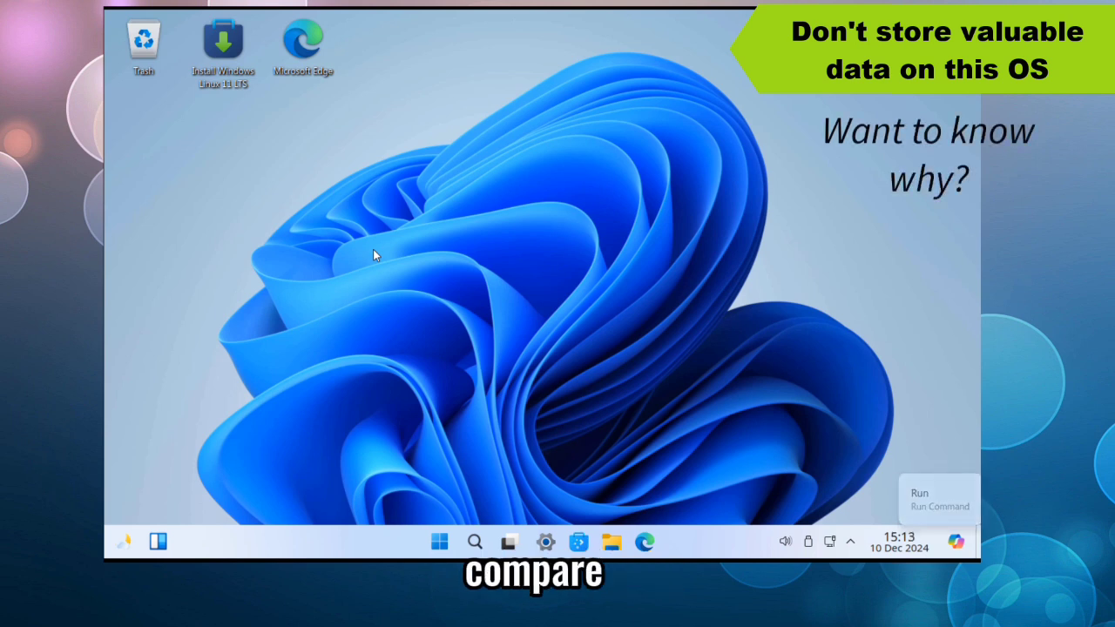
pyautogui.moveTo(918, 465)
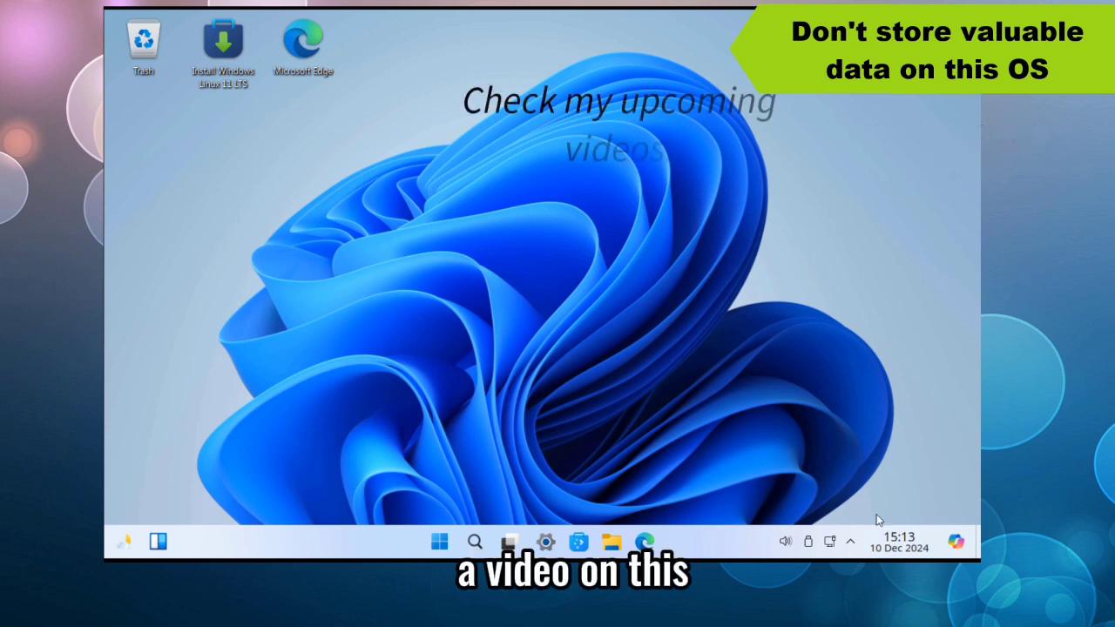
pyautogui.moveTo(598, 305)
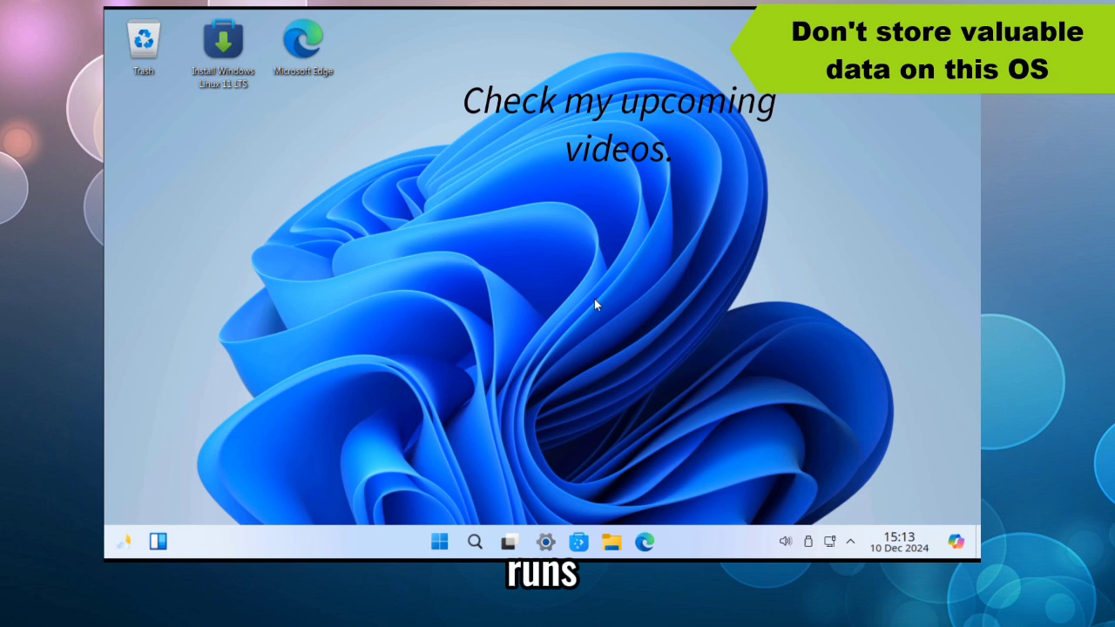
pyautogui.moveTo(684, 386)
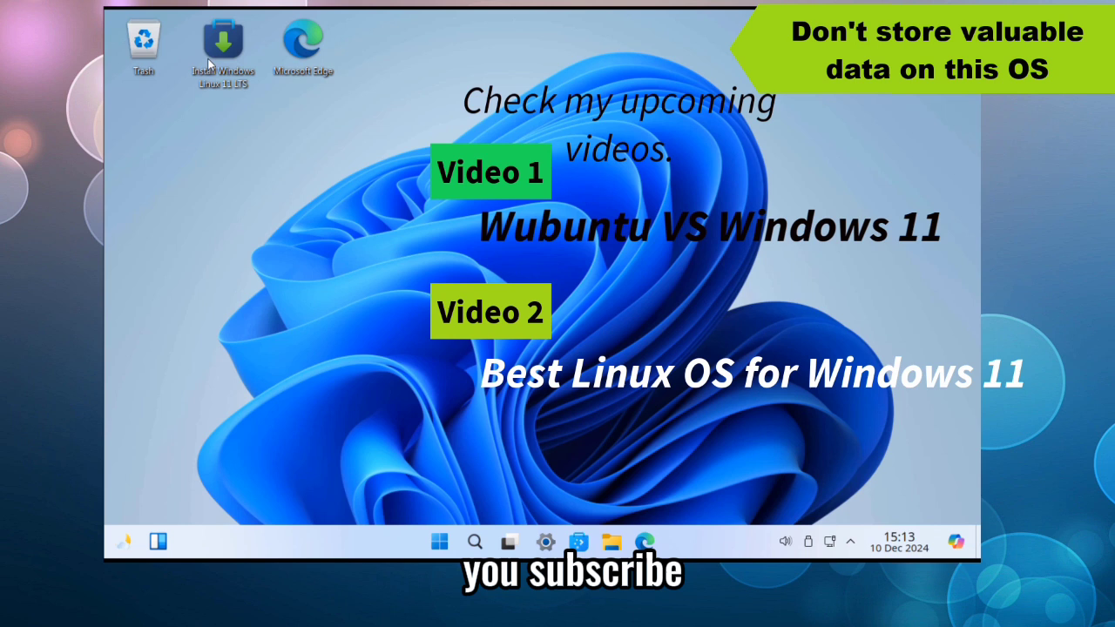
pyautogui.moveTo(327, 287)
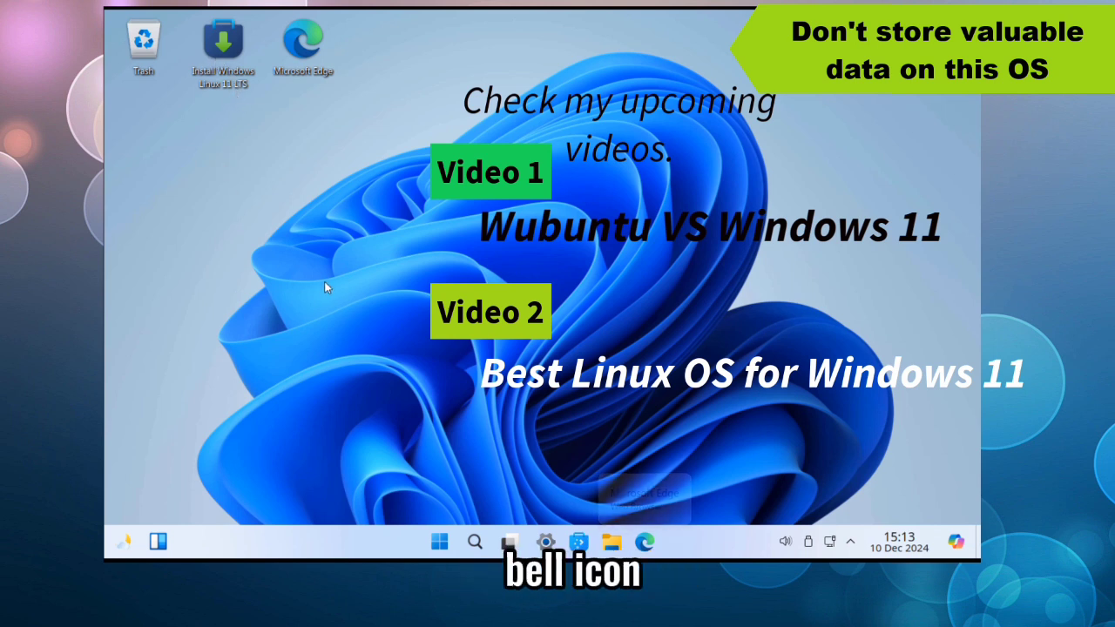